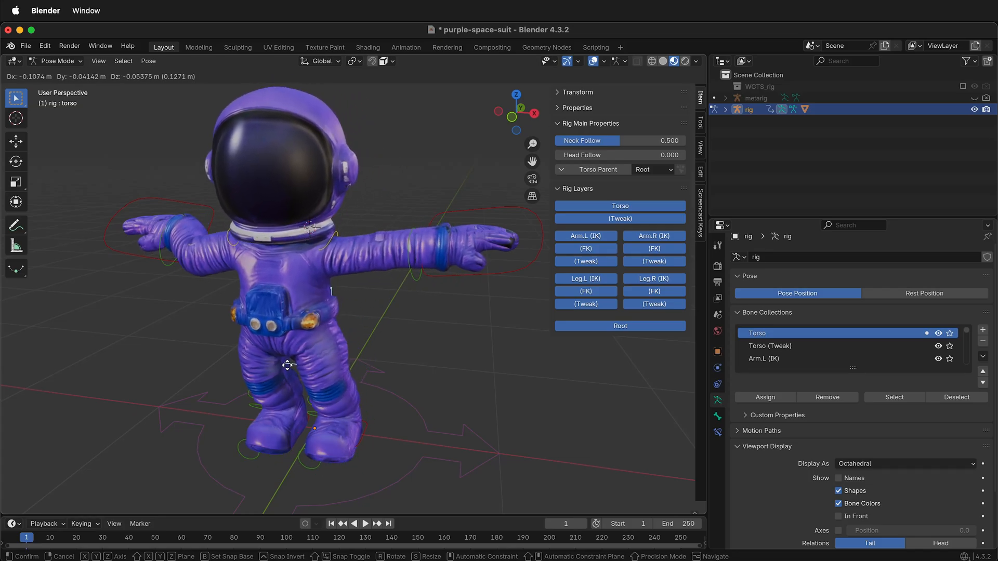
Step: Drag the astronaut's torso to test posing, then rename the new collection 'character rig'
{"action": "left_click_drag", "start_coordinate": [288, 365], "coordinate": [320, 367]}
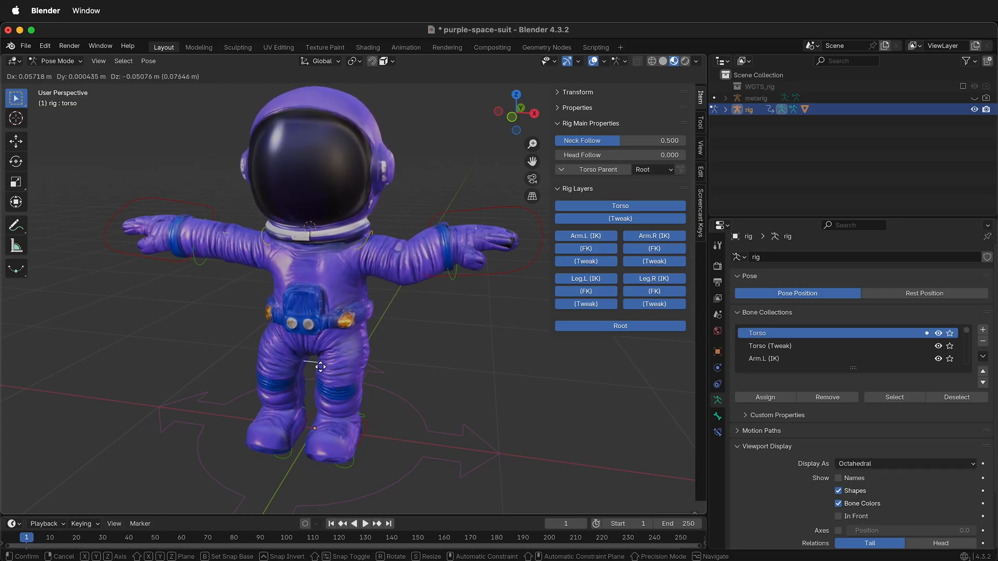
{"action": "left_click_drag", "start_coordinate": [321, 367], "coordinate": [300, 349]}
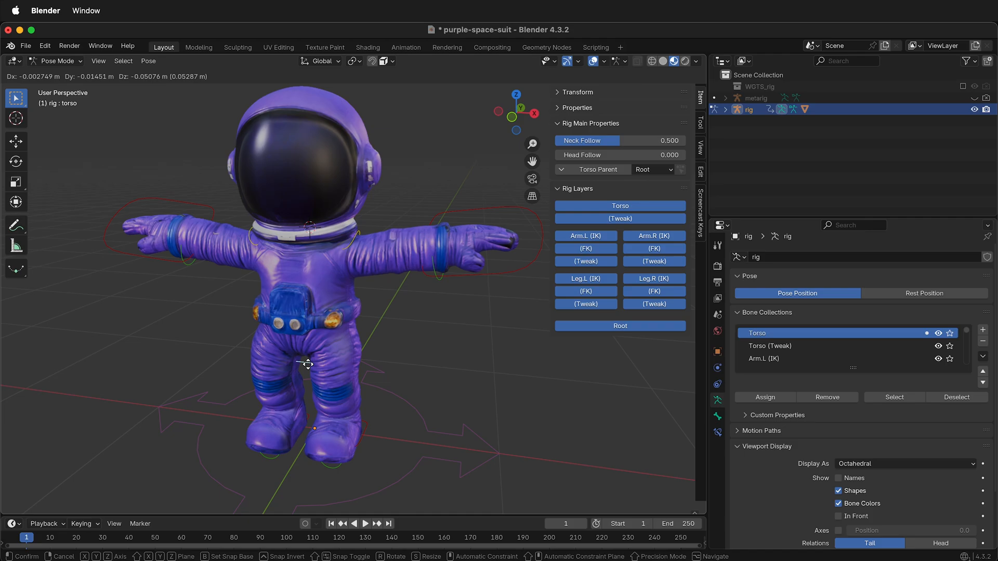
{"action": "left_click_drag", "start_coordinate": [307, 364], "coordinate": [337, 360]}
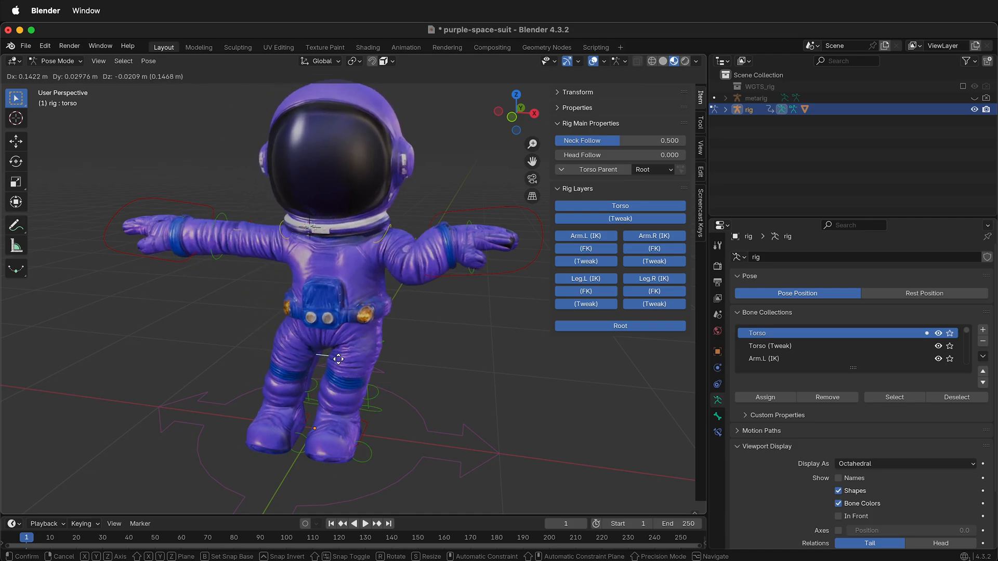
{"action": "left_click_drag", "start_coordinate": [337, 359], "coordinate": [286, 362]}
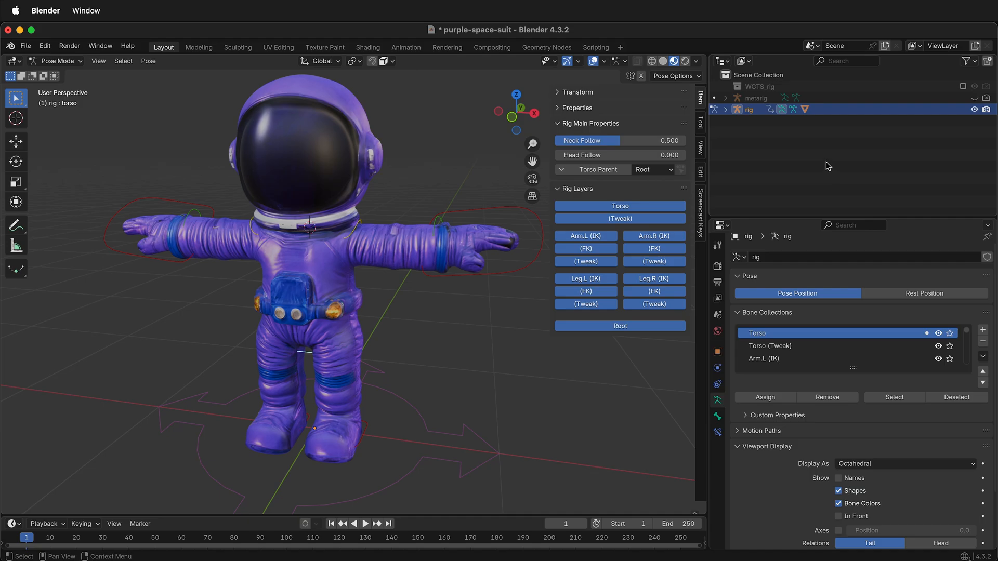
{"action": "mouse_move", "coordinate": [740, 150]}
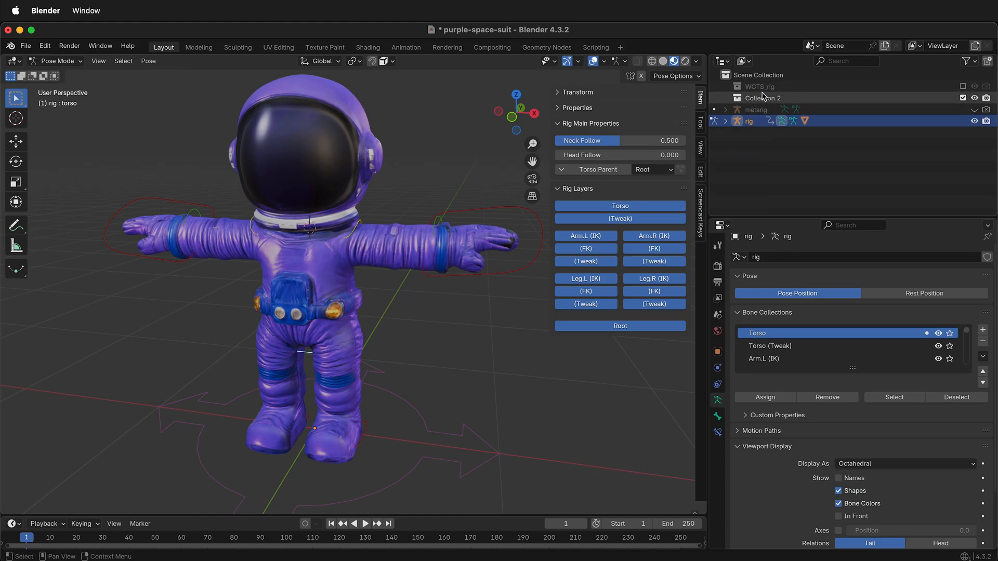
{"action": "double_click", "coordinate": [762, 98]}
{"action": "type", "text": "character rig"}
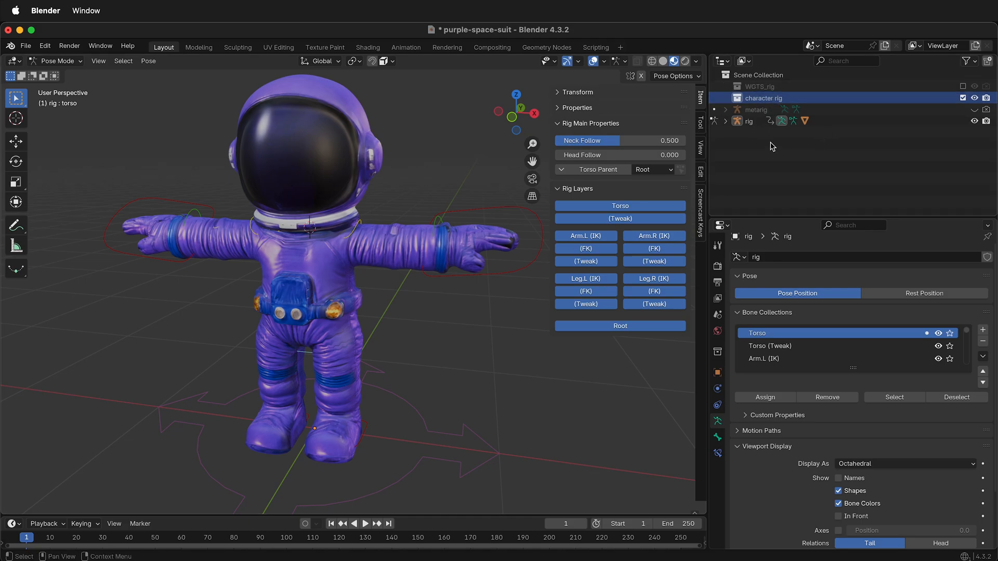
{"action": "mouse_move", "coordinate": [797, 142]}
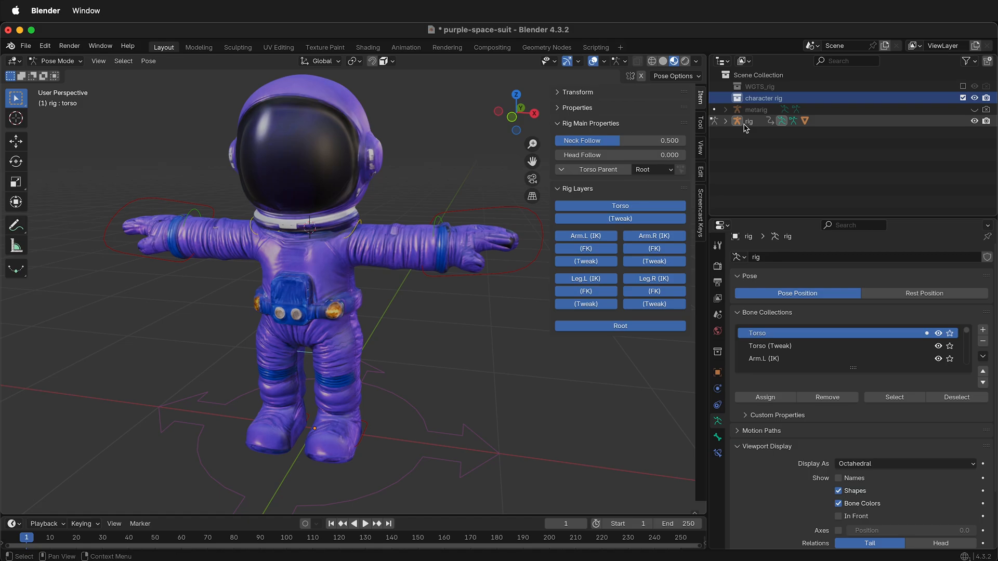
{"action": "mouse_move", "coordinate": [750, 129]}
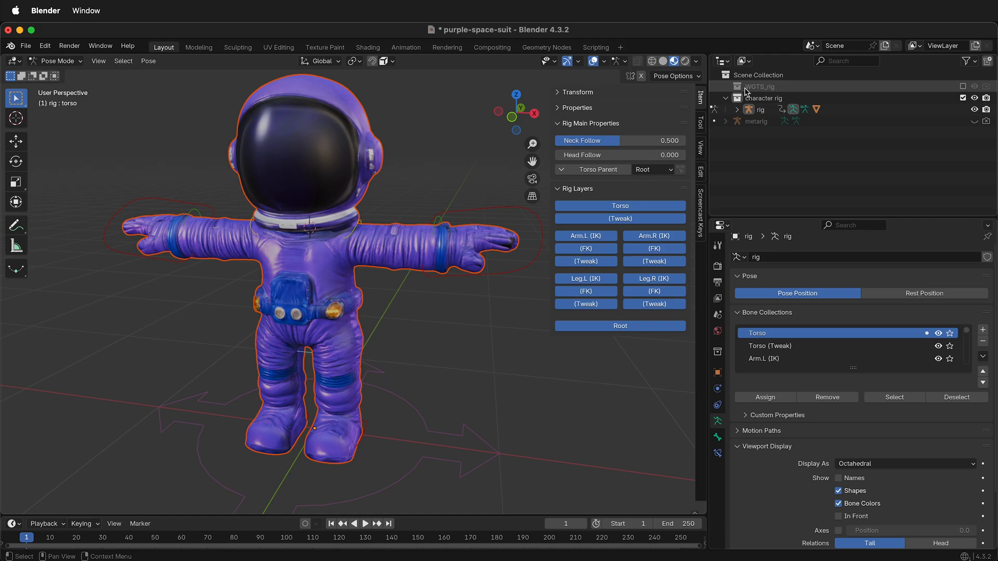
{"action": "mouse_move", "coordinate": [756, 94]}
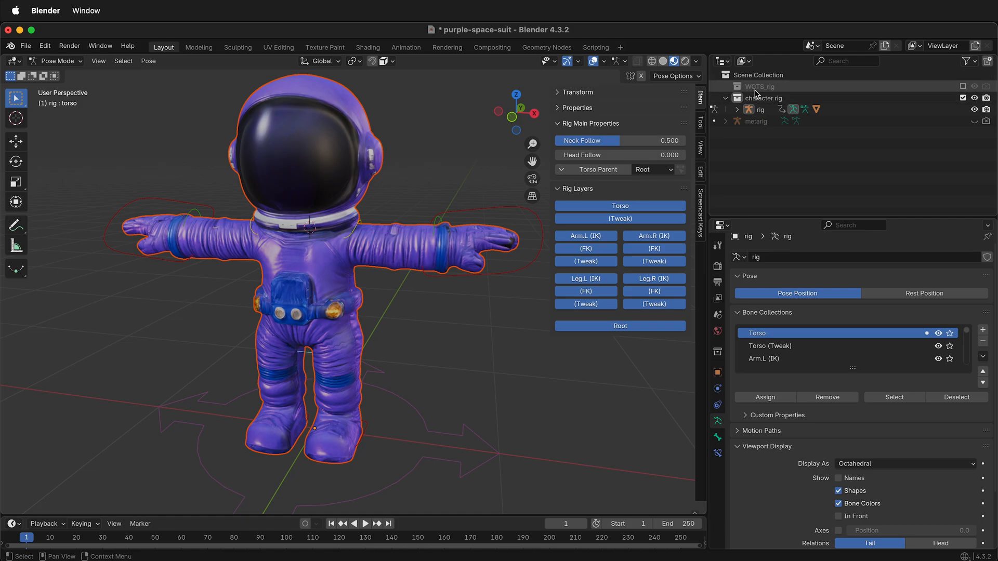
{"action": "mouse_move", "coordinate": [756, 90]}
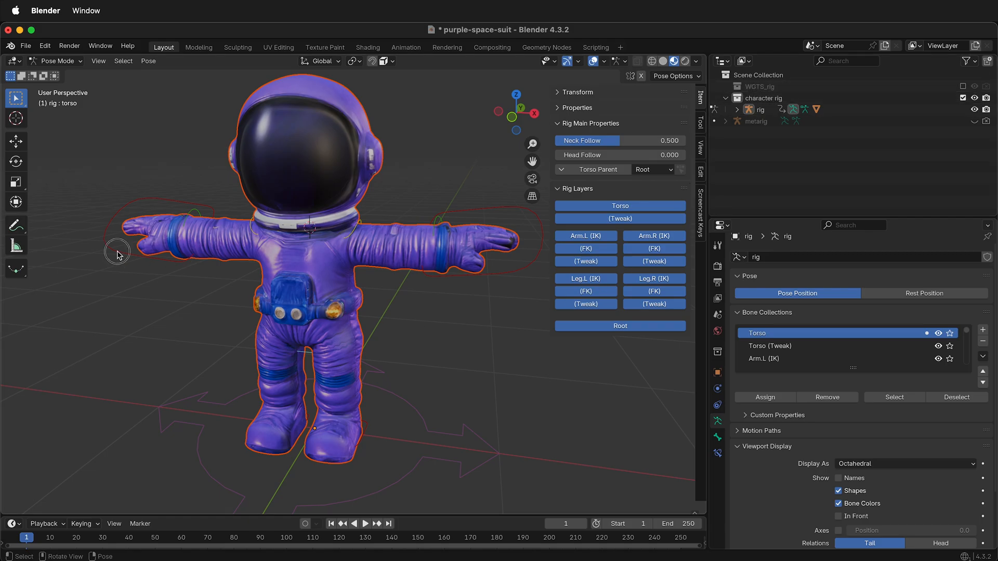
Step: Select the right hand IK bone and the metarig, then save the file
{"action": "left_click", "coordinate": [118, 255]}
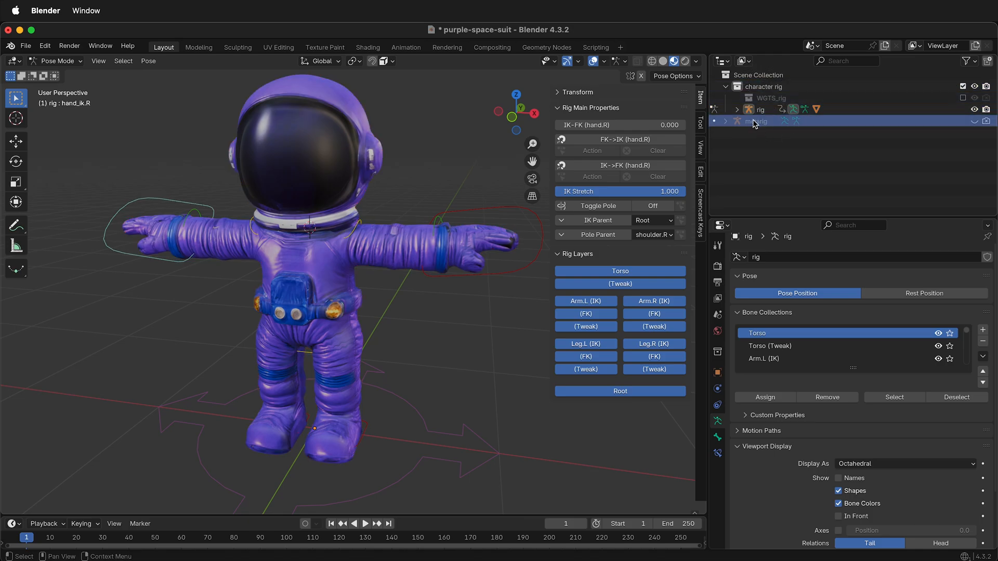
{"action": "left_click", "coordinate": [768, 109]}
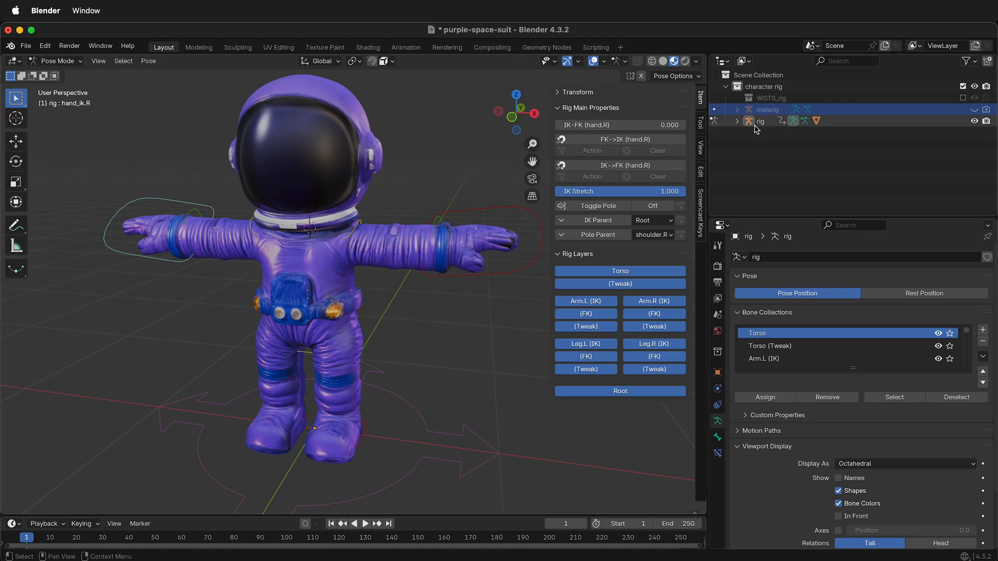
{"action": "key", "text": "cmd+s"}
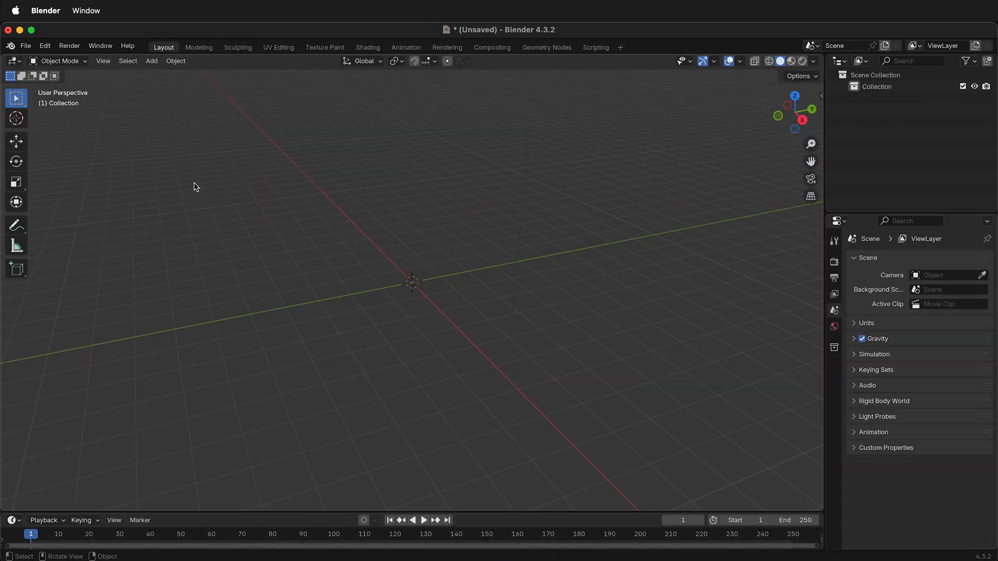
Step: Append the 'character rig' collection from purple-space-suit.blend's Collection folder
{"action": "left_click", "coordinate": [26, 45]}
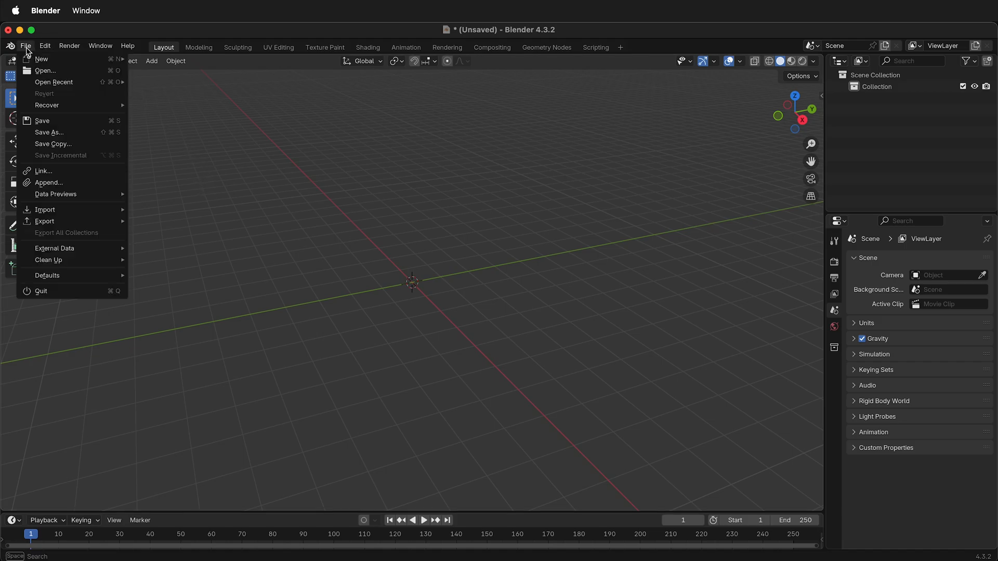
{"action": "left_click", "coordinate": [49, 183]}
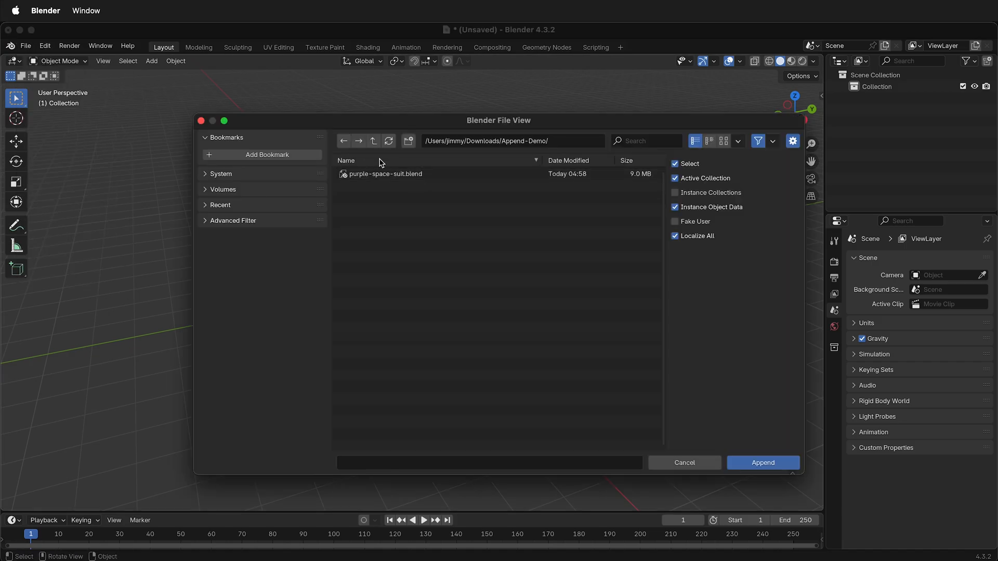
{"action": "mouse_move", "coordinate": [385, 173]}
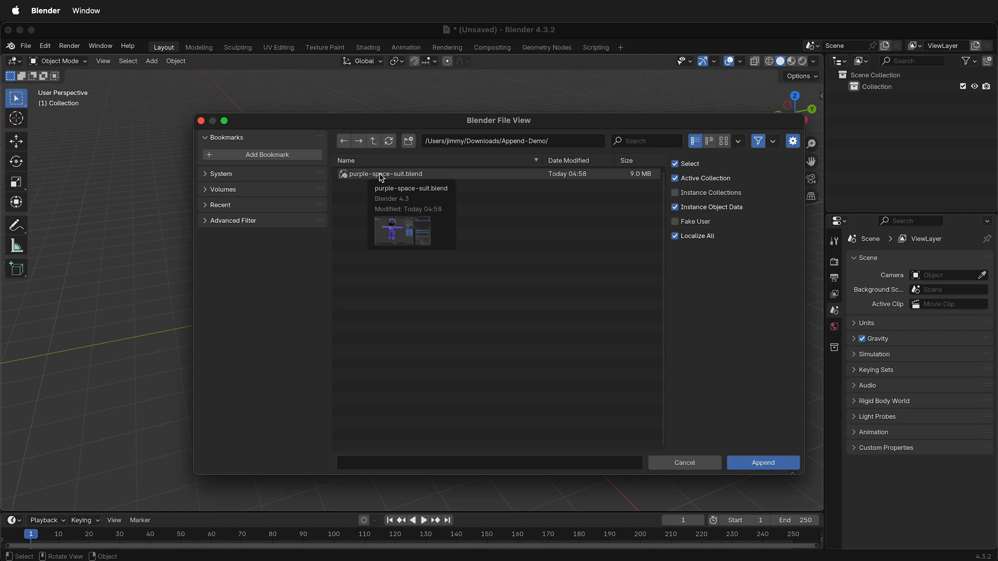
{"action": "double_click", "coordinate": [385, 174]}
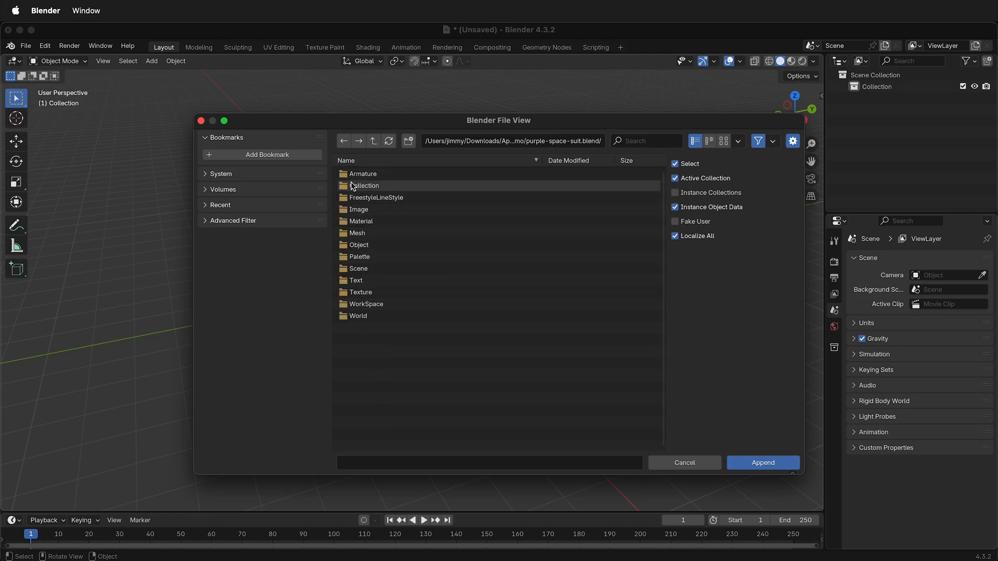
{"action": "double_click", "coordinate": [365, 185]}
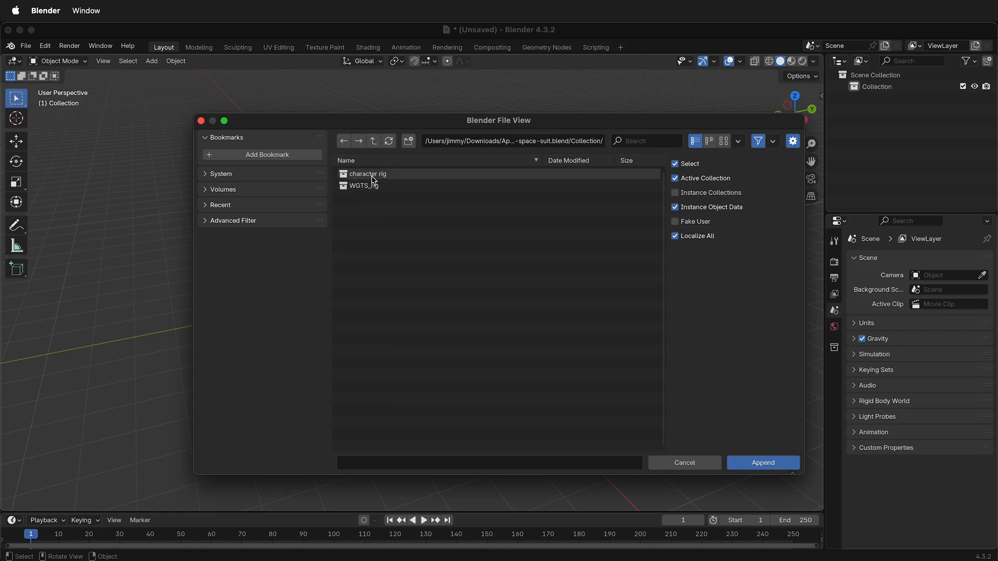
{"action": "left_click", "coordinate": [368, 173]}
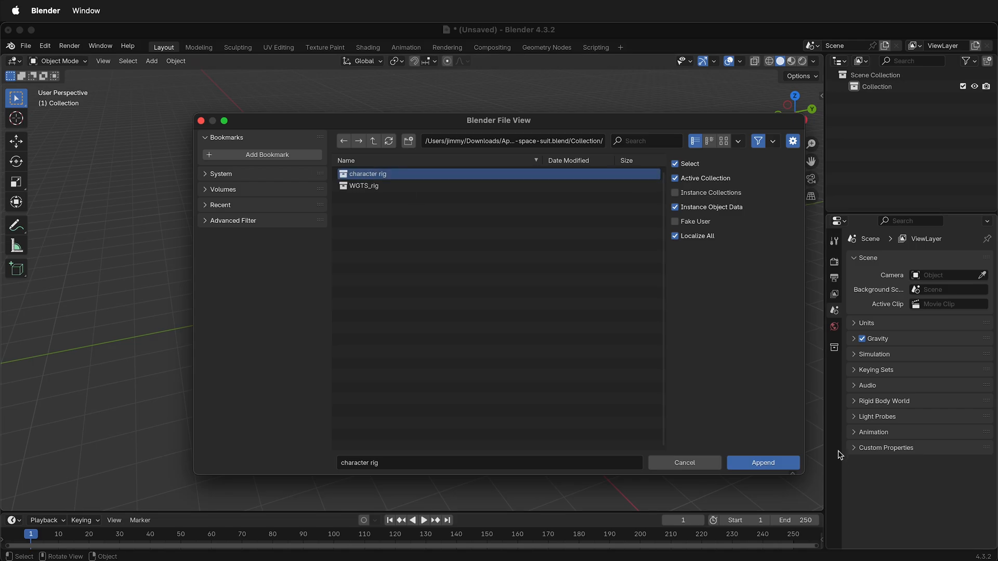
{"action": "left_click", "coordinate": [762, 463]}
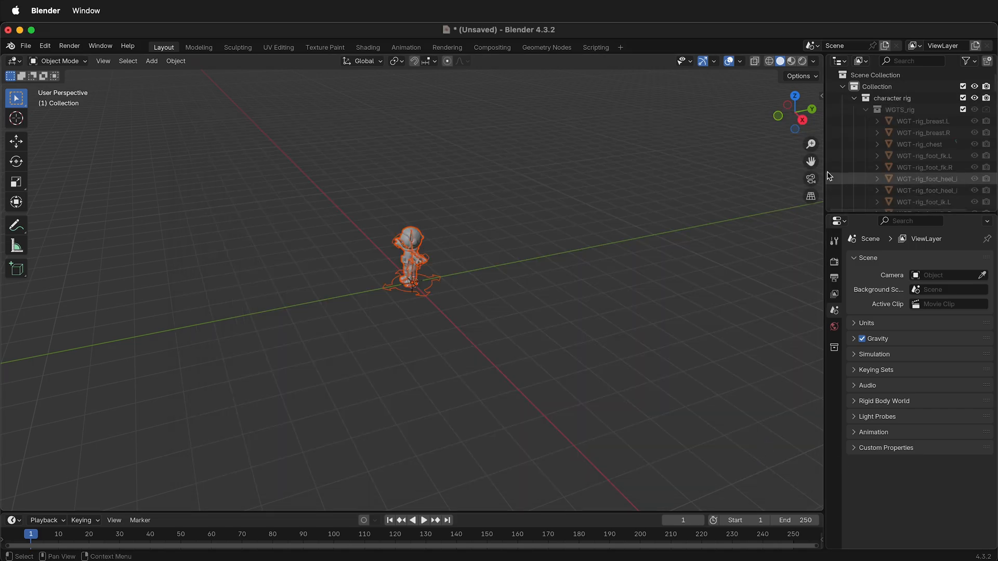
Step: Select and collapse the WGTS_rig collection, then orbit around the astronaut
{"action": "left_click", "coordinate": [899, 110]}
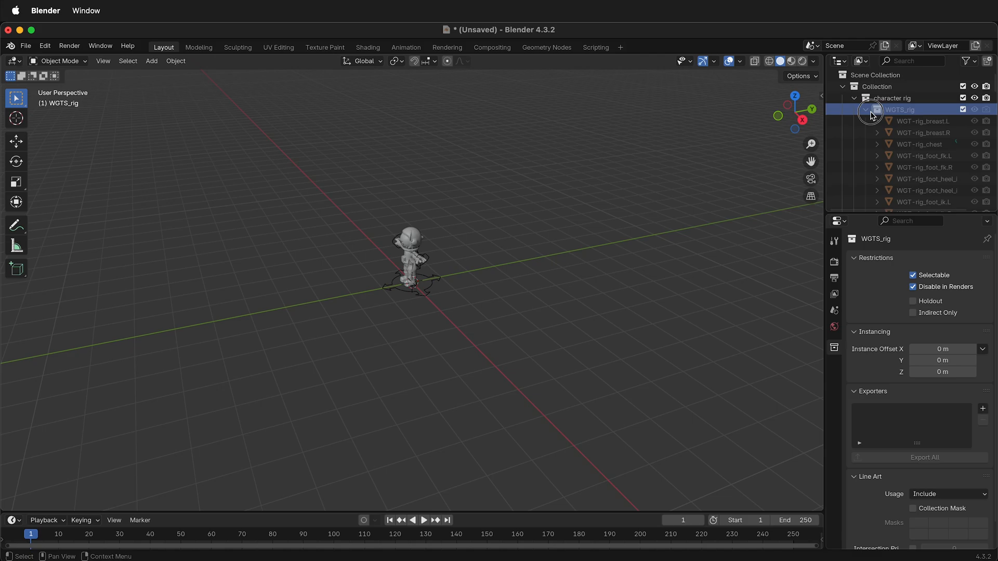
{"action": "left_click", "coordinate": [867, 110]}
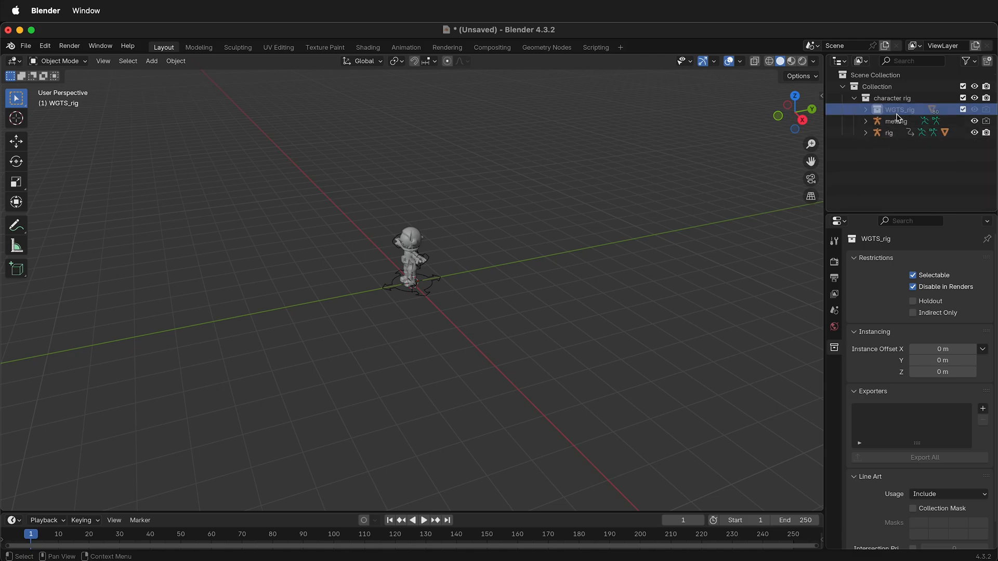
{"action": "mouse_move", "coordinate": [899, 120]}
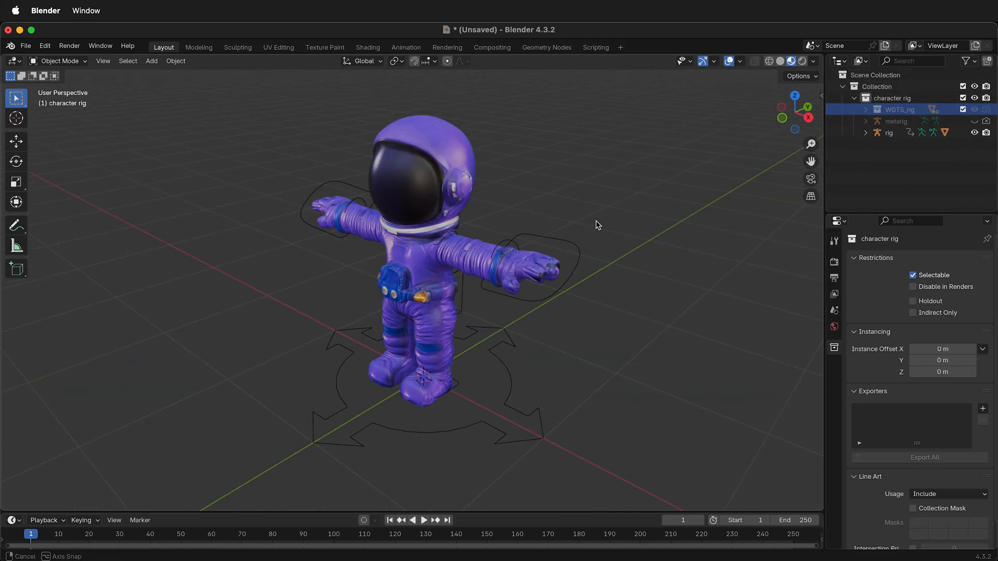
{"action": "left_click_drag", "start_coordinate": [597, 225], "coordinate": [554, 218]}
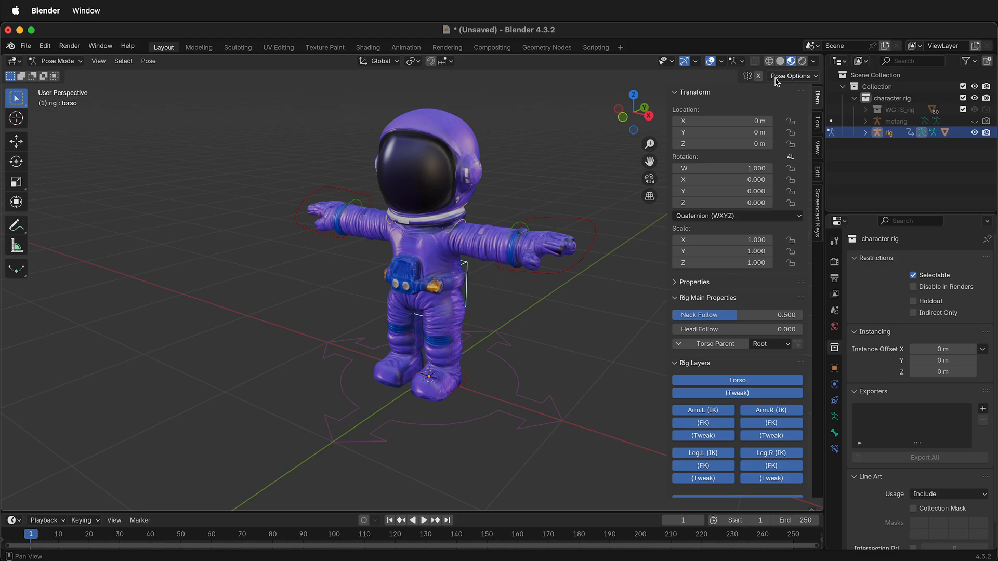
Step: Load rig_ui.py in the Scripting workspace's Text Editor and run it
{"action": "left_click", "coordinate": [674, 91]}
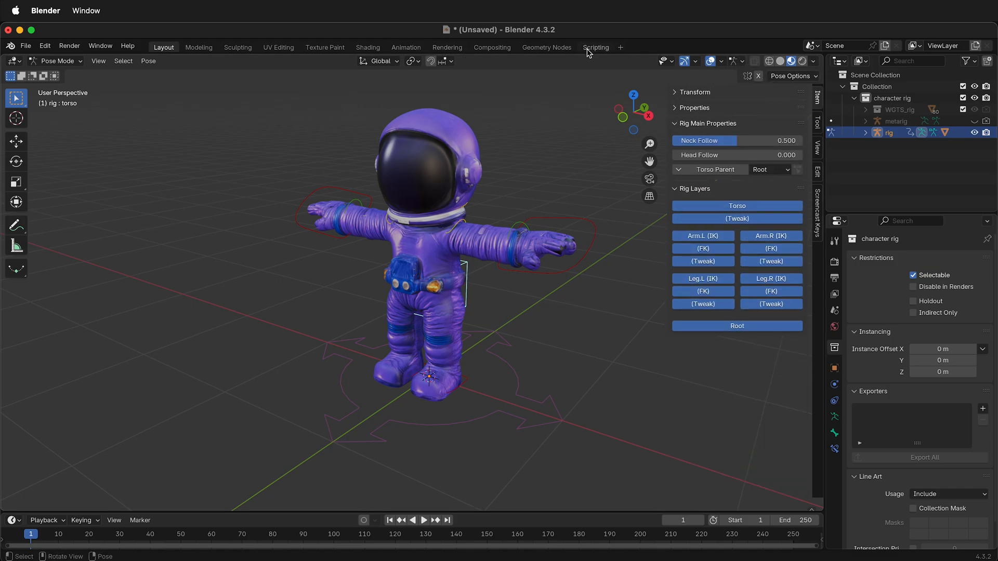
{"action": "left_click", "coordinate": [596, 47]}
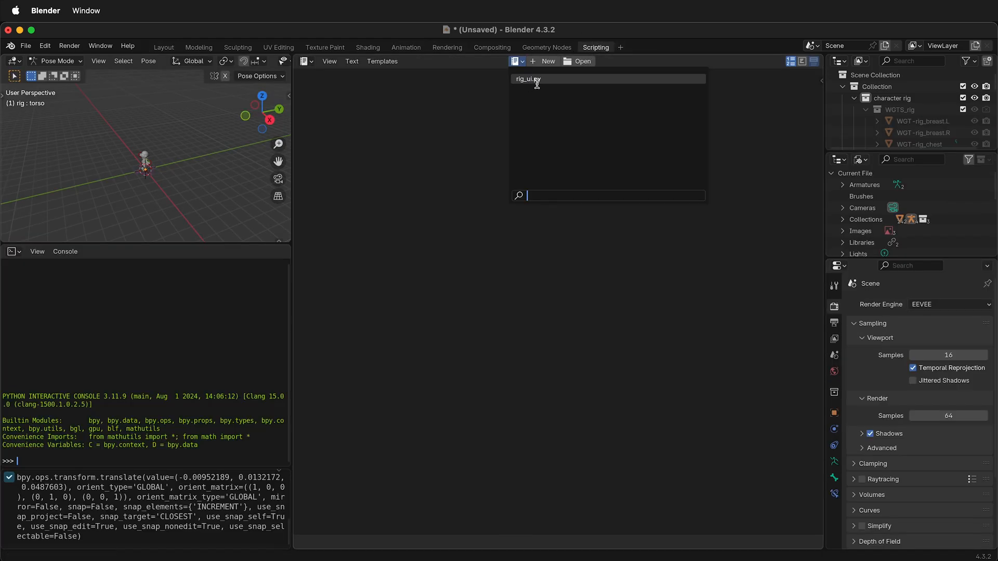
{"action": "mouse_move", "coordinate": [559, 80]}
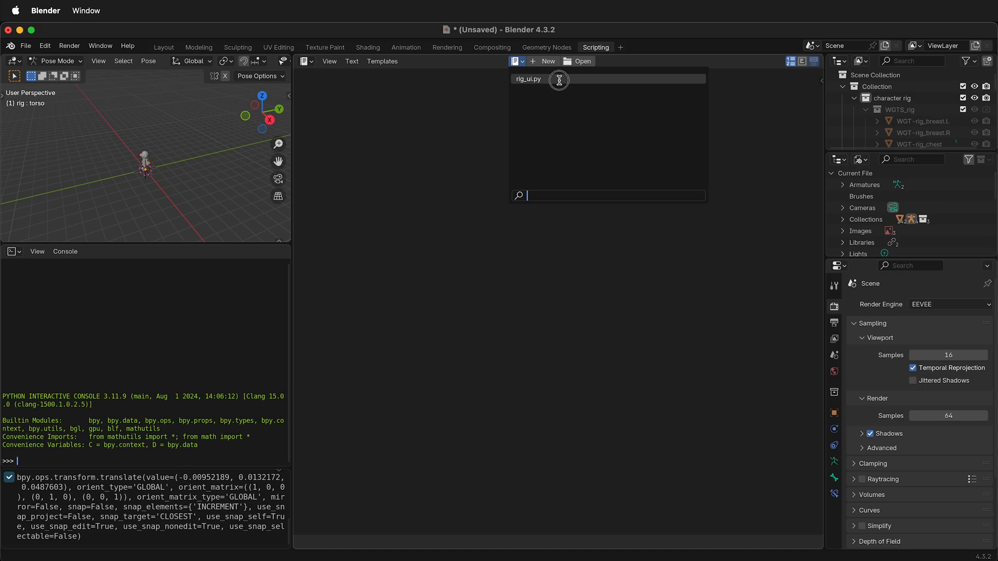
{"action": "left_click", "coordinate": [527, 79]}
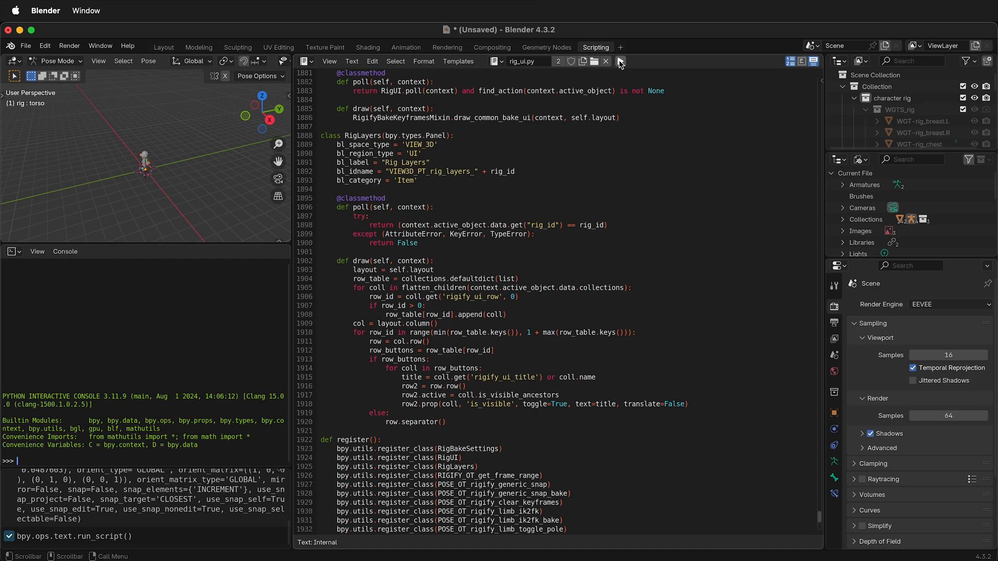
{"action": "left_click", "coordinate": [163, 48]}
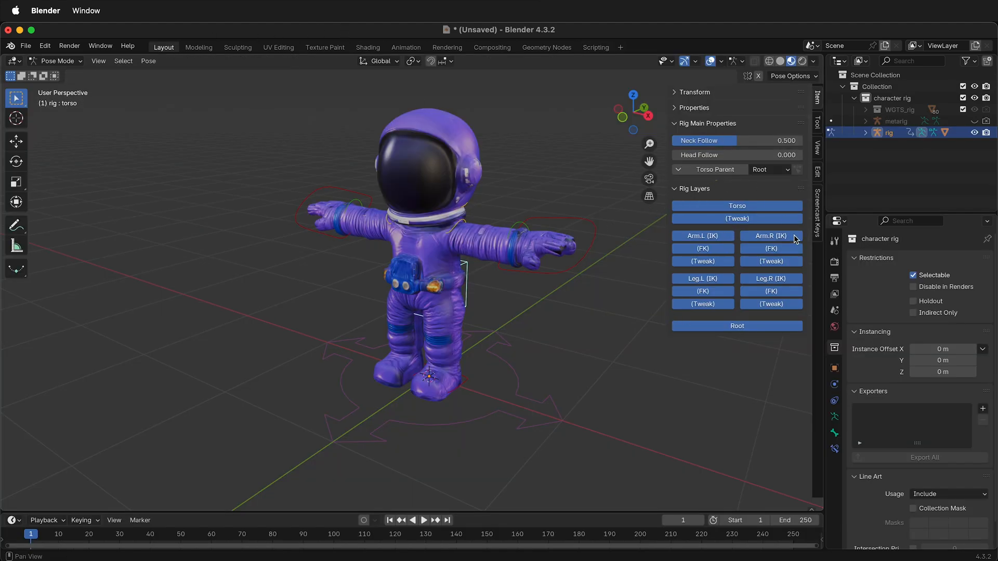
{"action": "mouse_move", "coordinate": [715, 286]}
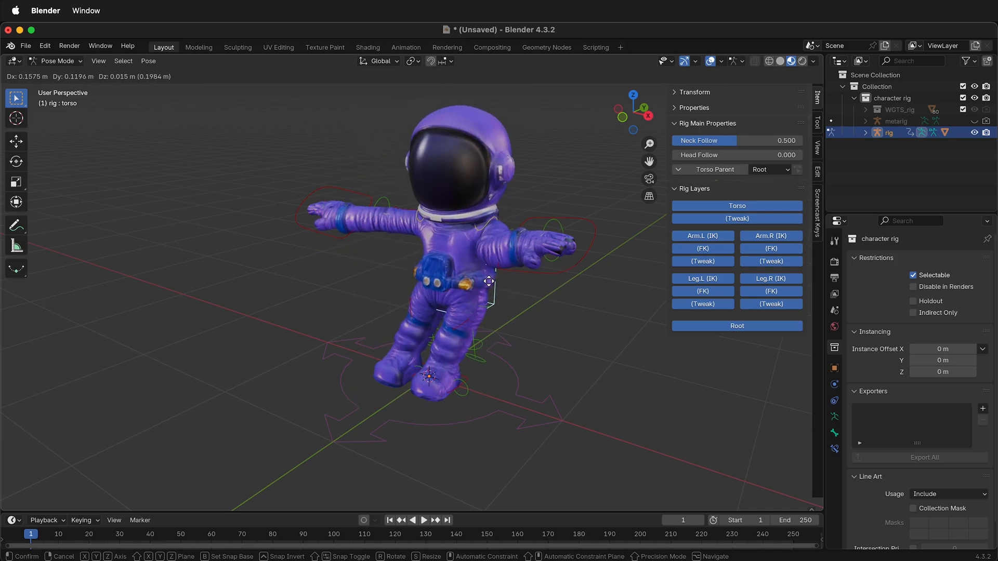
Step: Drag the torso control to lean the astronaut's body
{"action": "left_click_drag", "start_coordinate": [488, 281], "coordinate": [421, 304]}
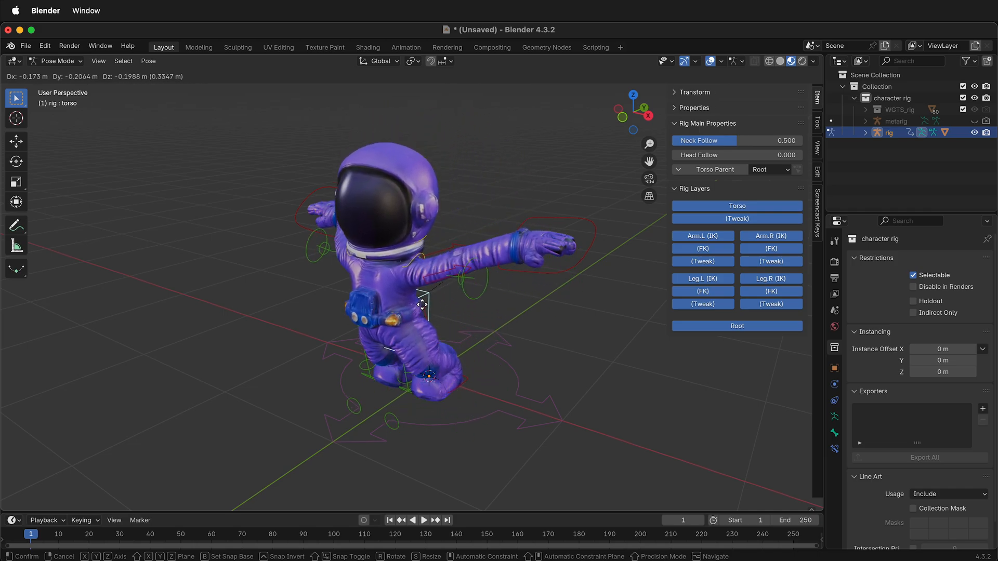